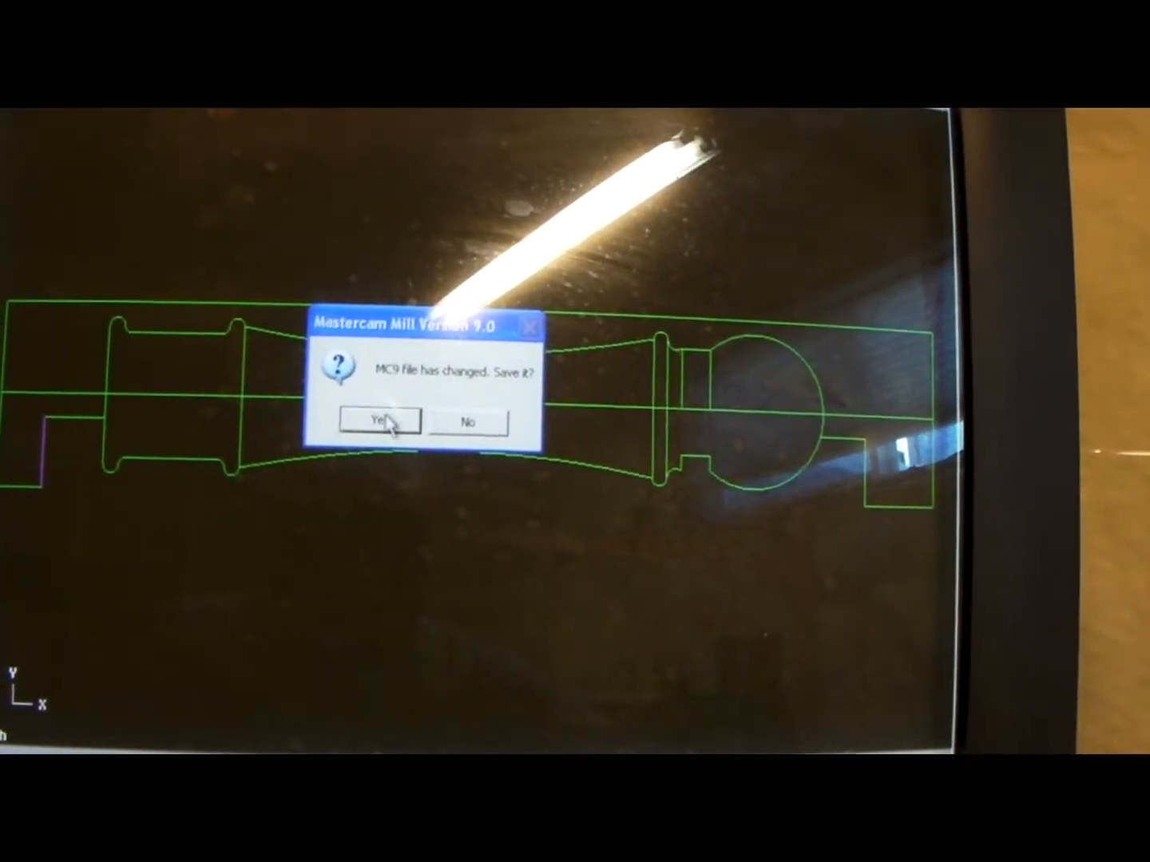
- Save the changed profile as PEPPER.MC9, confirming replacement of the old pepper file
click(385, 422)
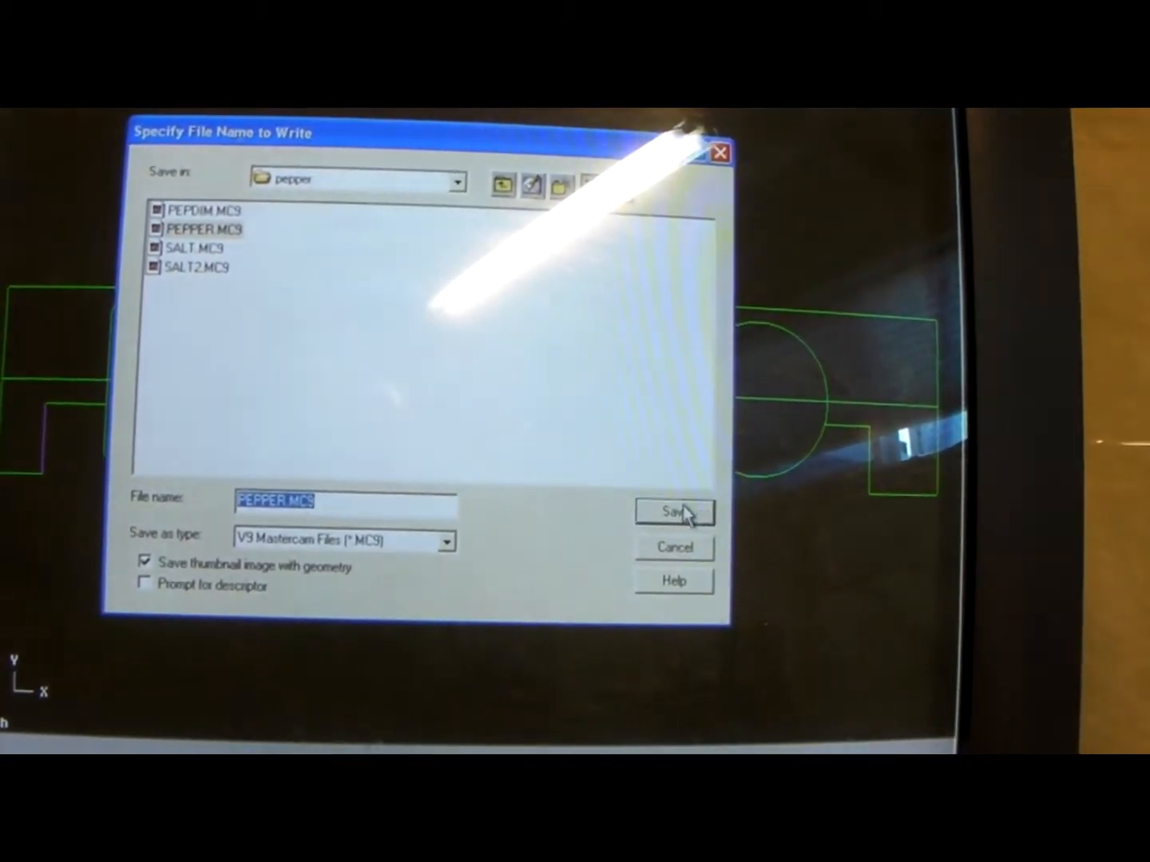
click(673, 513)
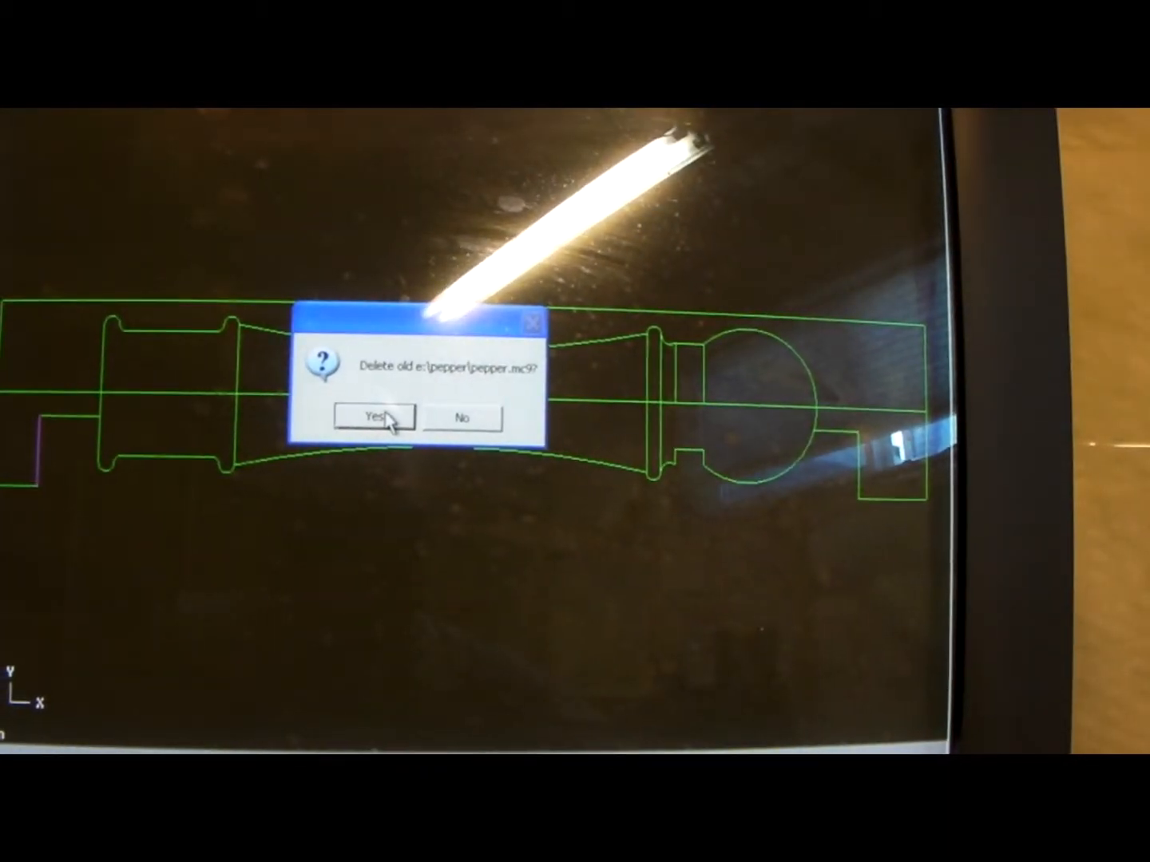
click(375, 419)
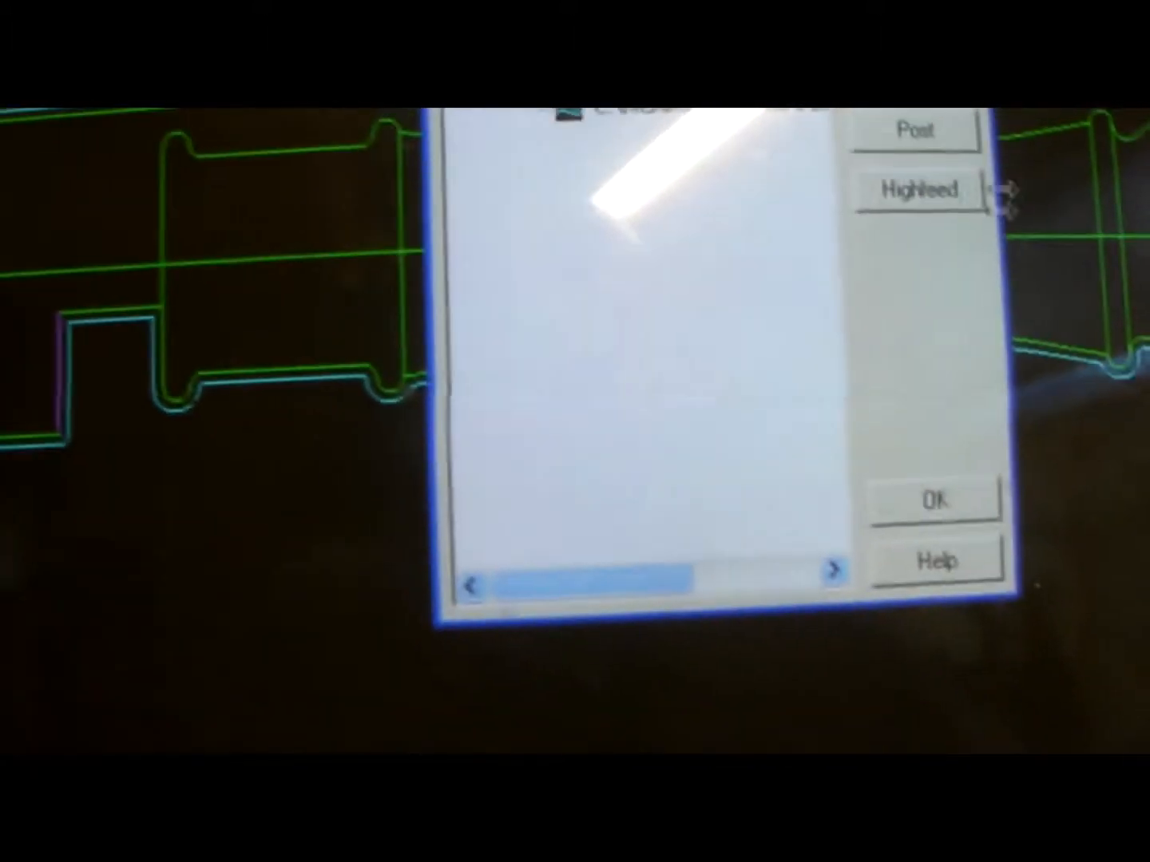
- Dismiss the Operations Manager with OK to show the salt shaker contour toolpath
click(937, 499)
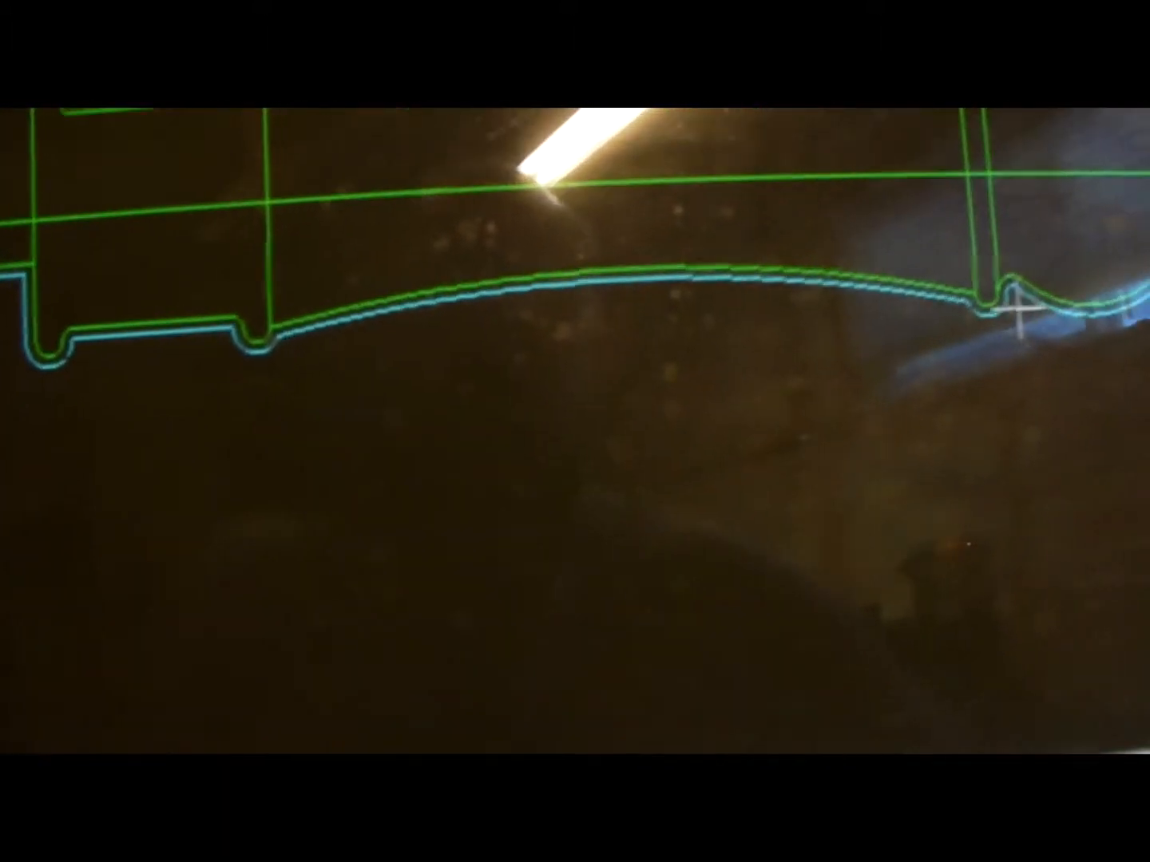